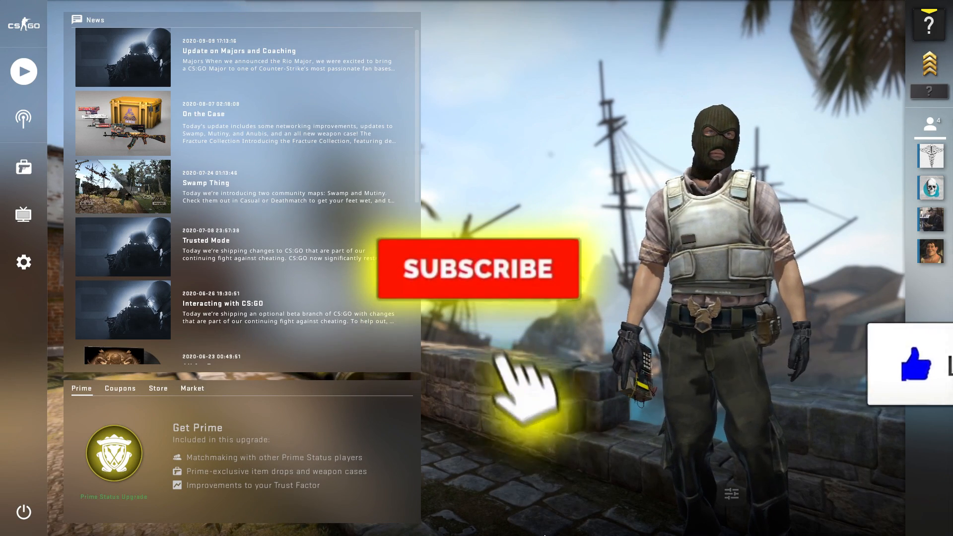
- Verify Enable Developer Console is YES in Game settings, then open the console with ~ over the dashboard
{"action": "left_click", "coordinate": [478, 269]}
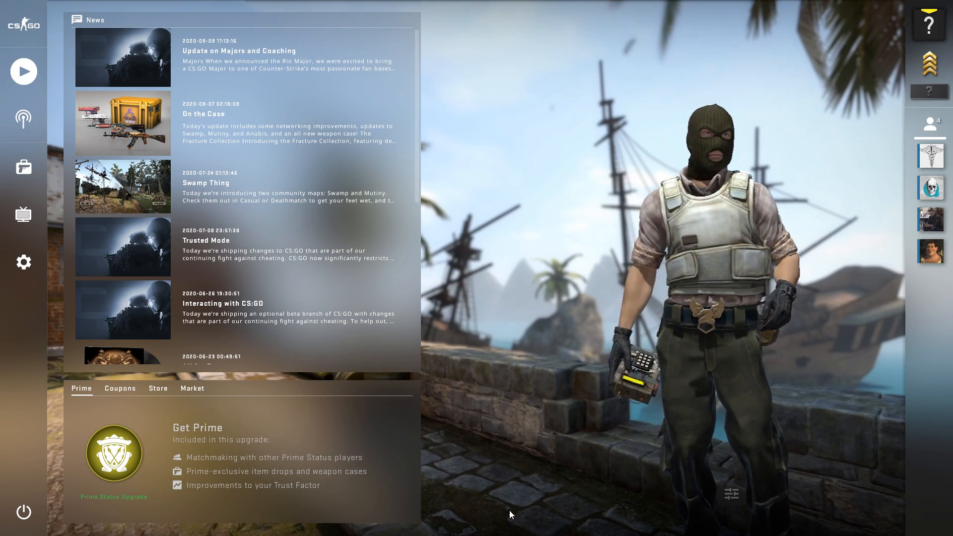
{"action": "mouse_move", "coordinate": [22, 220]}
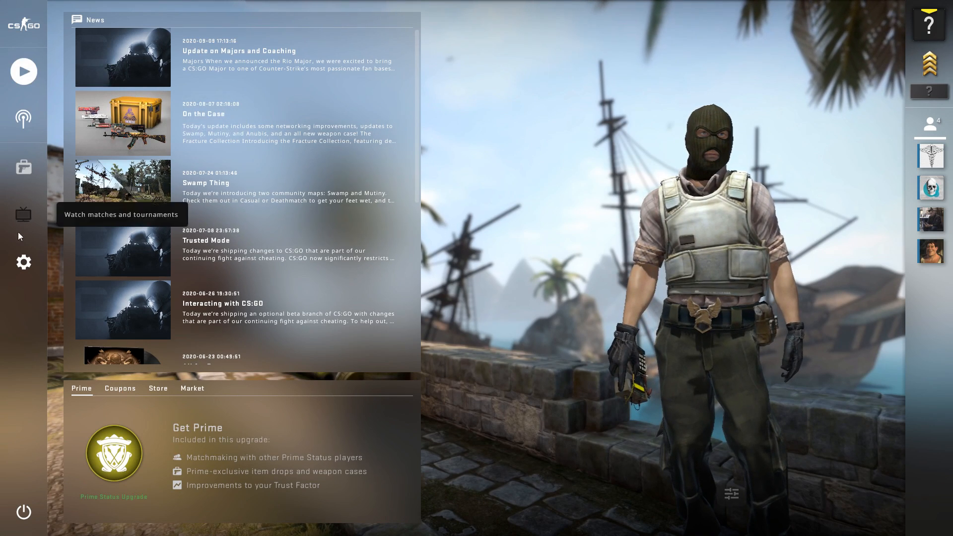
{"action": "left_click", "coordinate": [23, 262]}
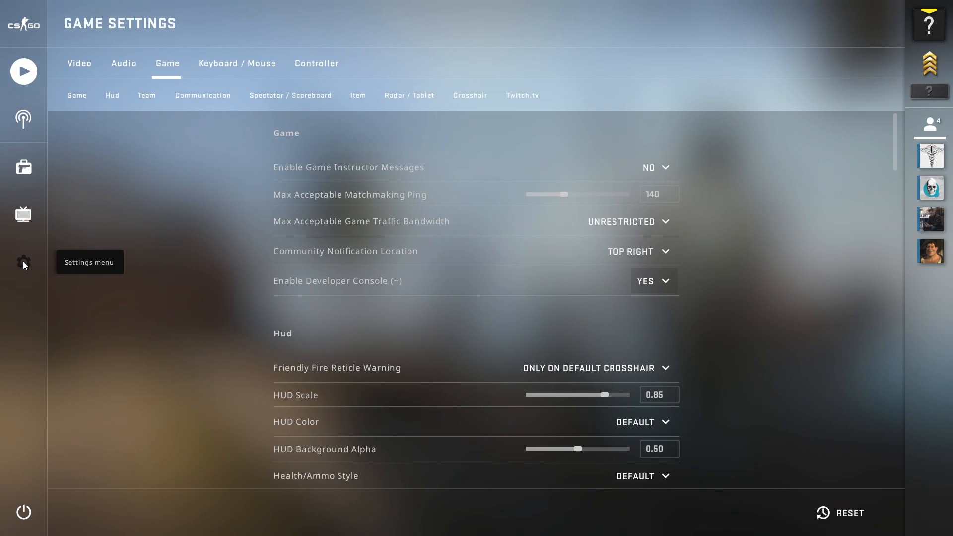
{"action": "mouse_move", "coordinate": [147, 79]}
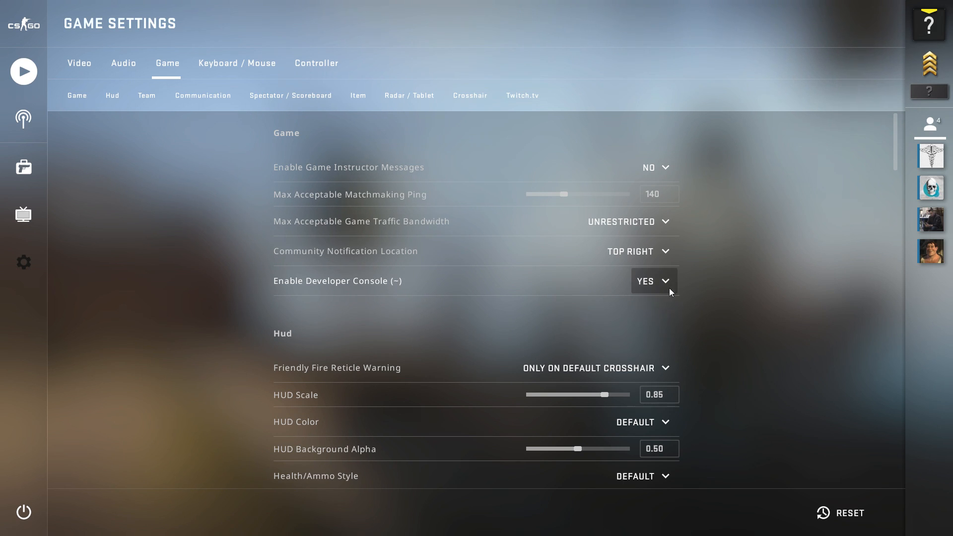
{"action": "mouse_move", "coordinate": [23, 26]}
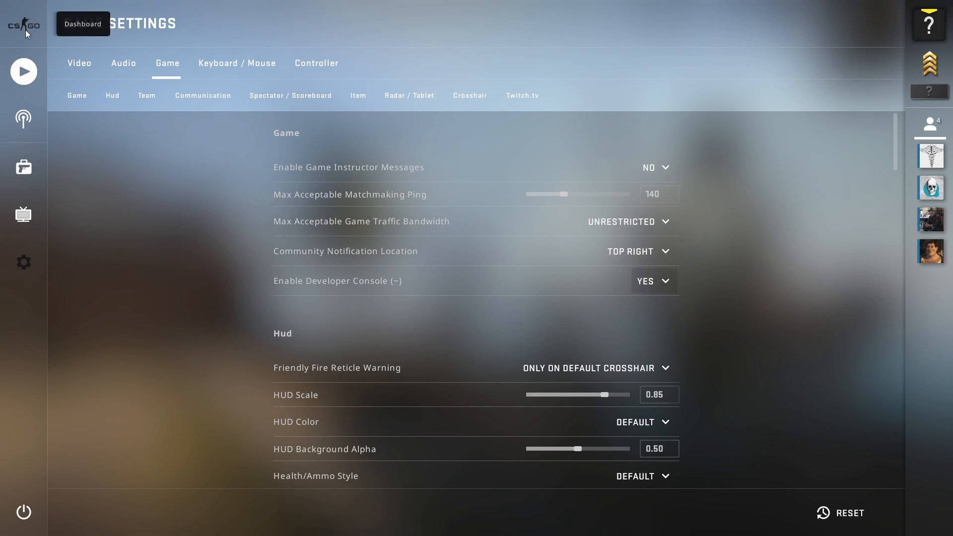
{"action": "left_click", "coordinate": [82, 24]}
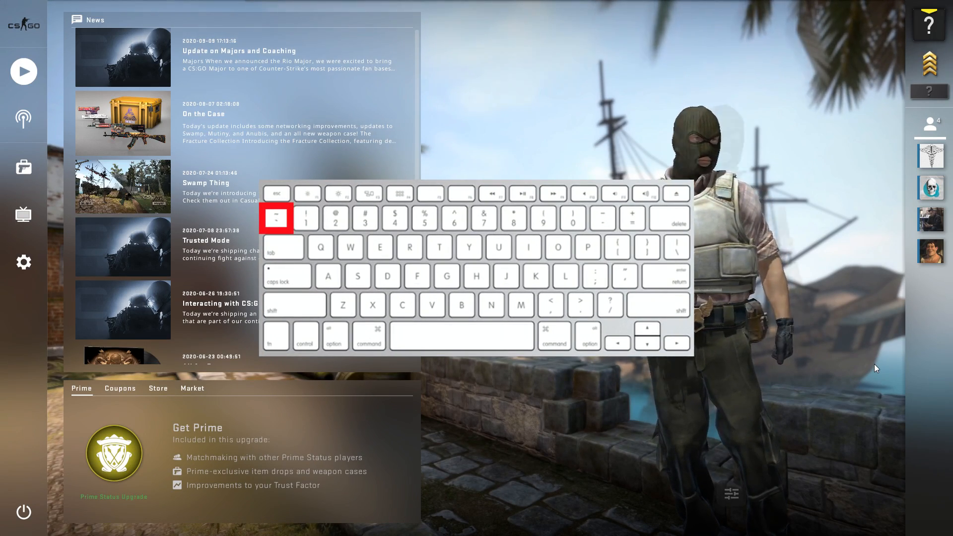
{"action": "key", "text": "`"}
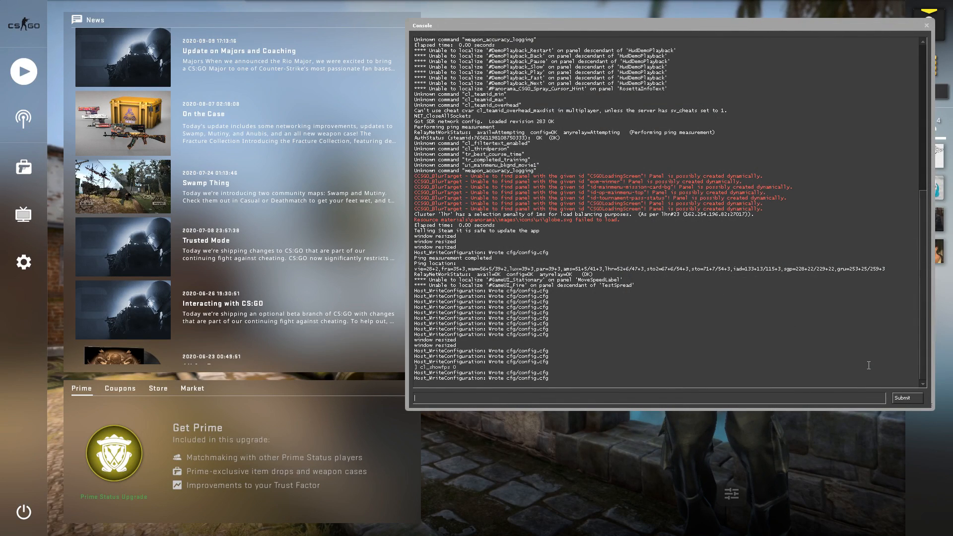
- Enter cl_showfps 1 in the console so the frame-rate counter shows in the top-left
{"action": "type", "text": "cl_s"}
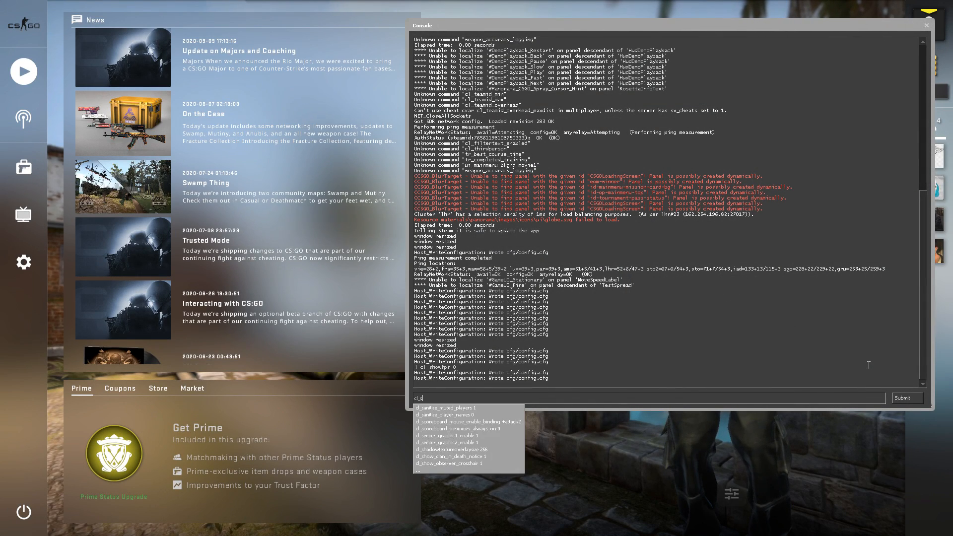
{"action": "type", "text": "cl_showfps"}
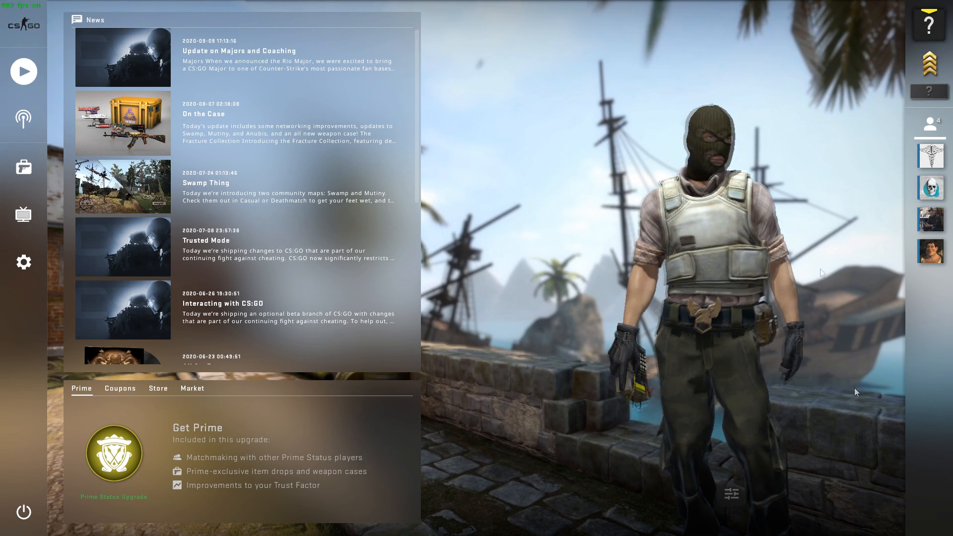
- Reopen the console with ~ and begin entering the net_graph command
{"action": "key", "text": "`"}
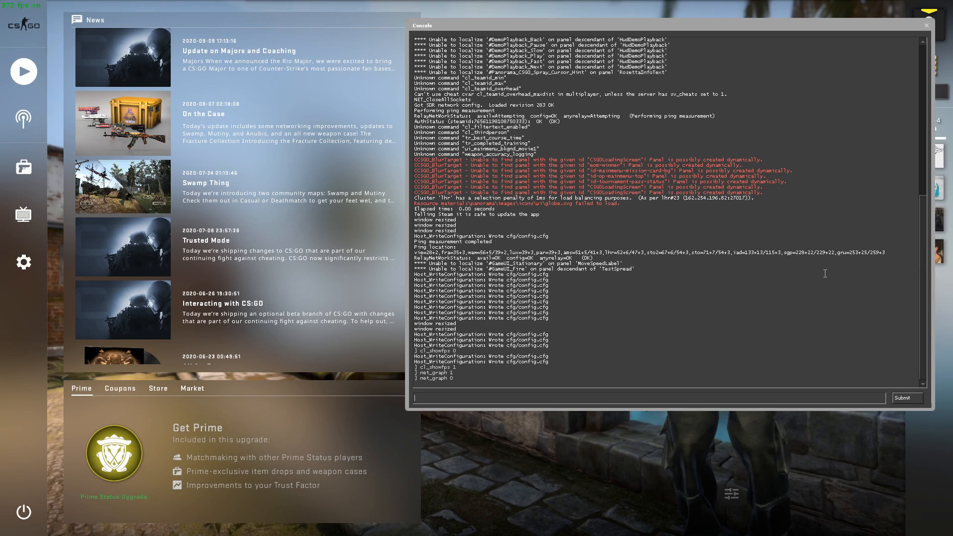
{"action": "type", "text": "net"}
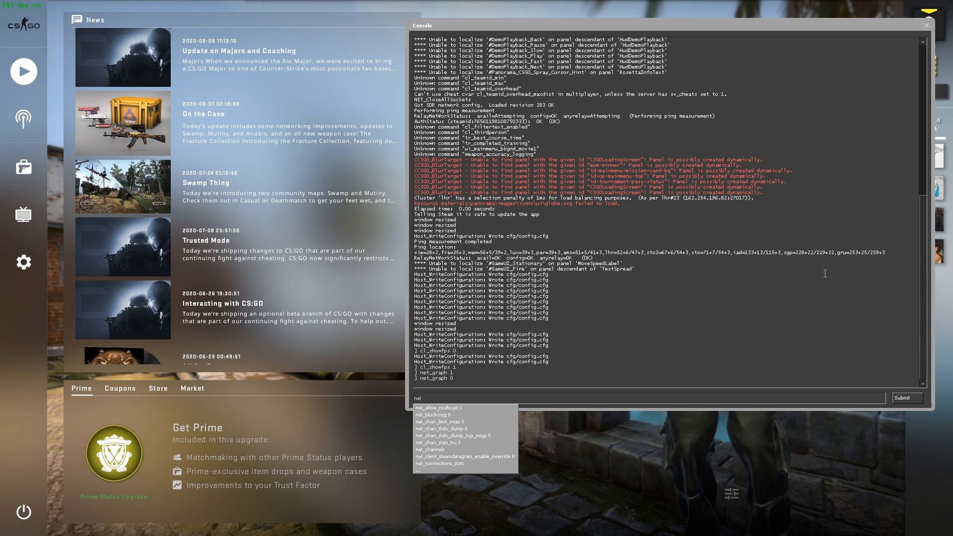